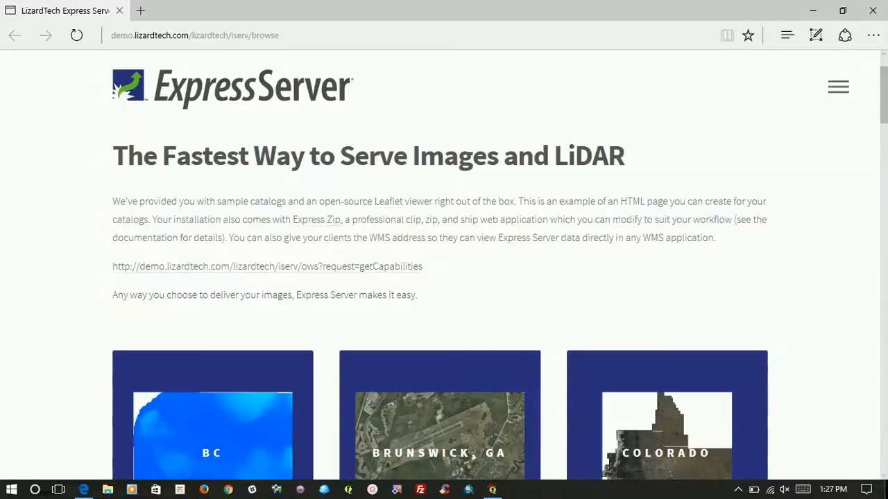
{"action": "mouse_move", "coordinate": [475, 262]}
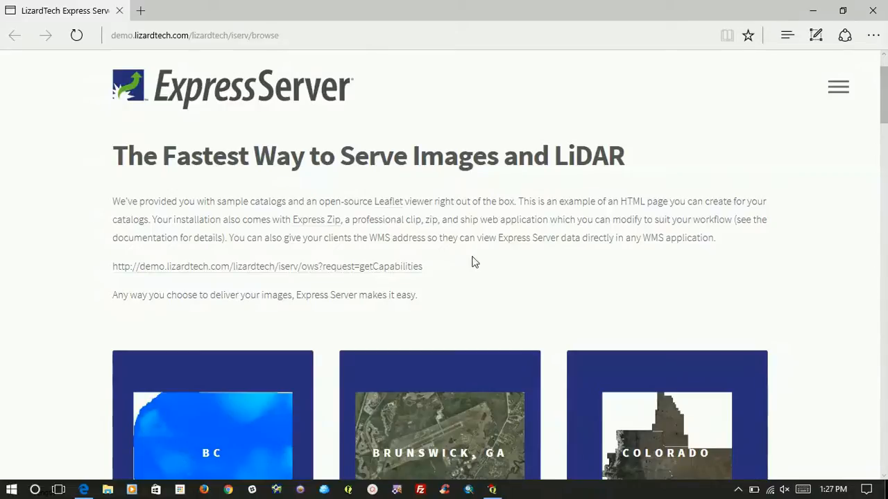
{"action": "mouse_move", "coordinate": [489, 291]}
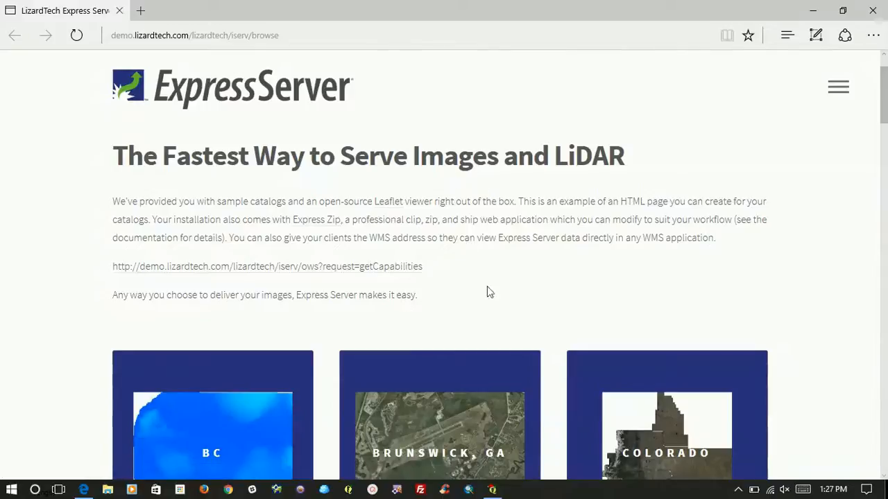
{"action": "mouse_move", "coordinate": [447, 166]}
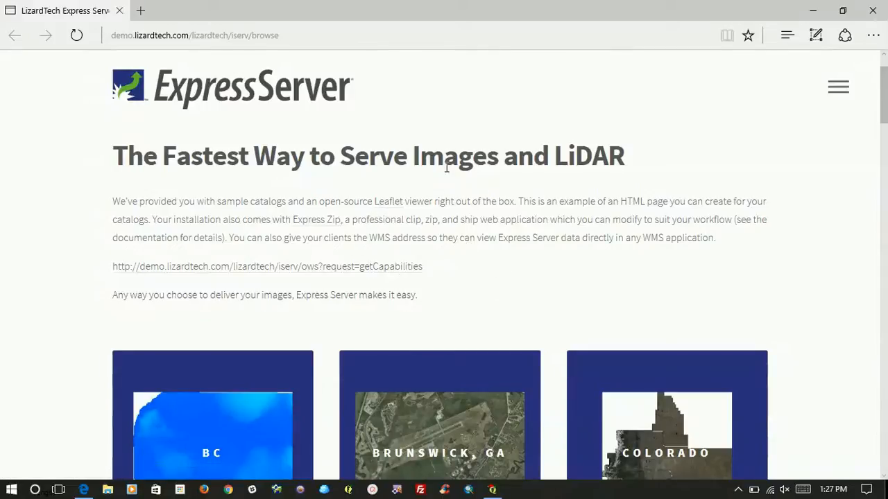
{"action": "mouse_move", "coordinate": [410, 161]}
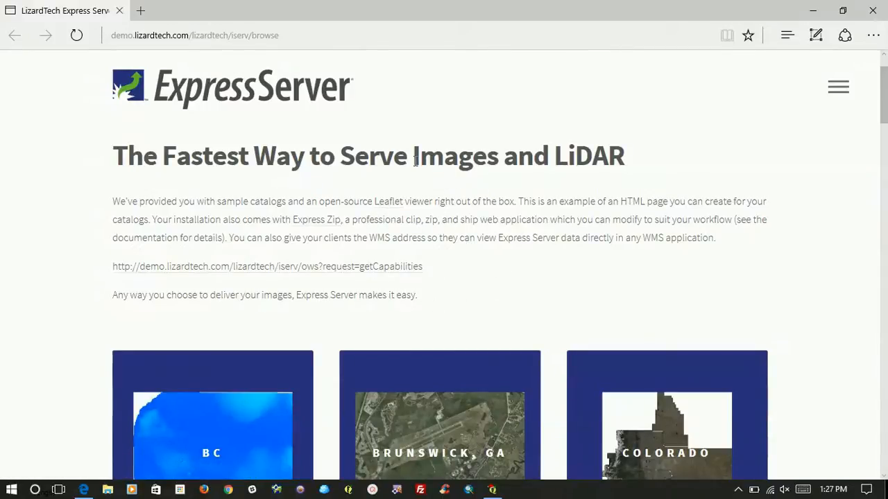
{"action": "mouse_move", "coordinate": [475, 277]}
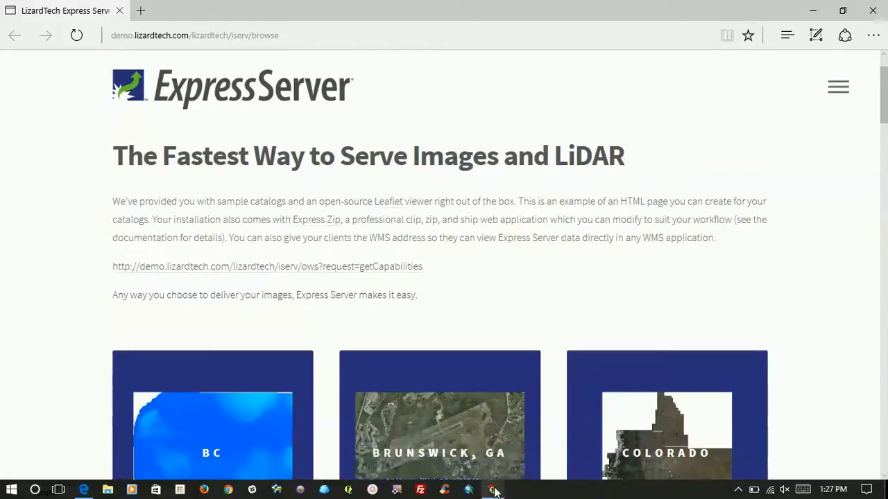
Step: Switch from the Edge Express Server demo page to the QGIS 2.16.3 window
{"action": "left_click", "coordinate": [493, 491]}
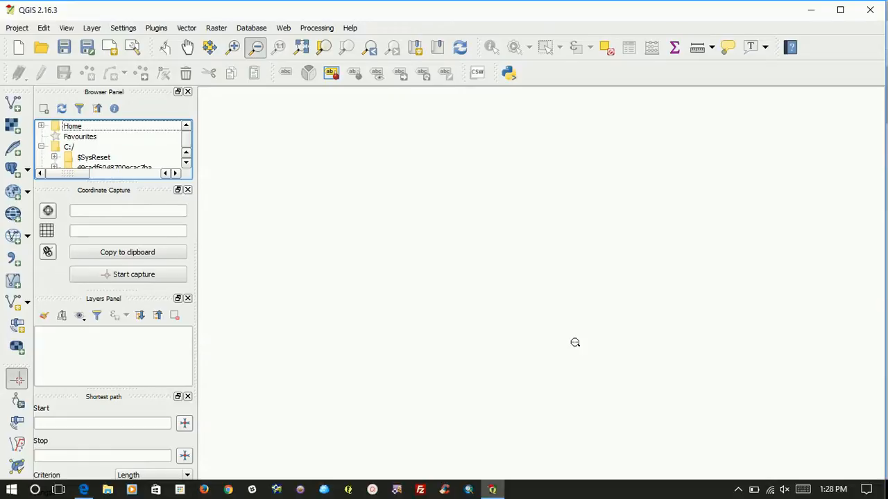
{"action": "mouse_move", "coordinate": [89, 219]}
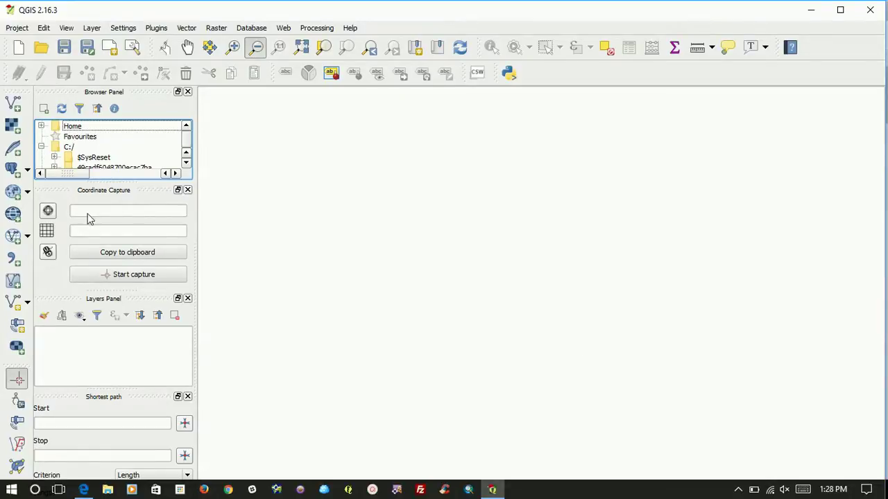
{"action": "mouse_move", "coordinate": [17, 325]}
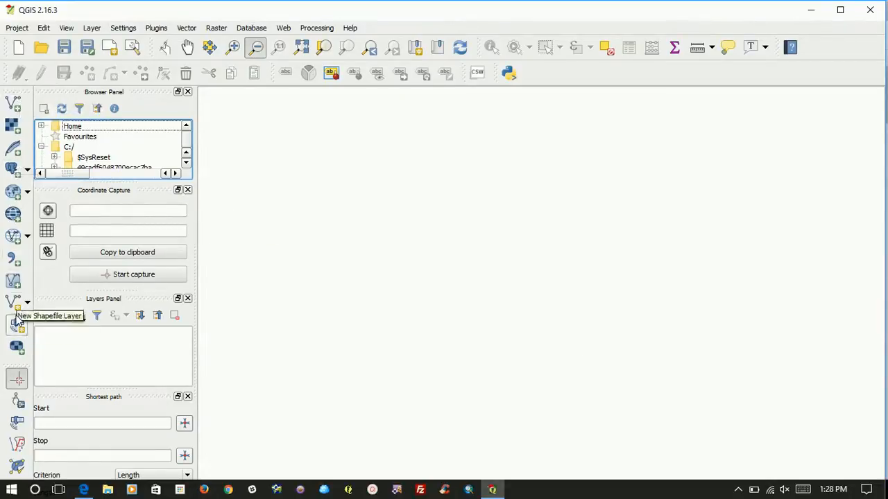
{"action": "mouse_move", "coordinate": [12, 128]}
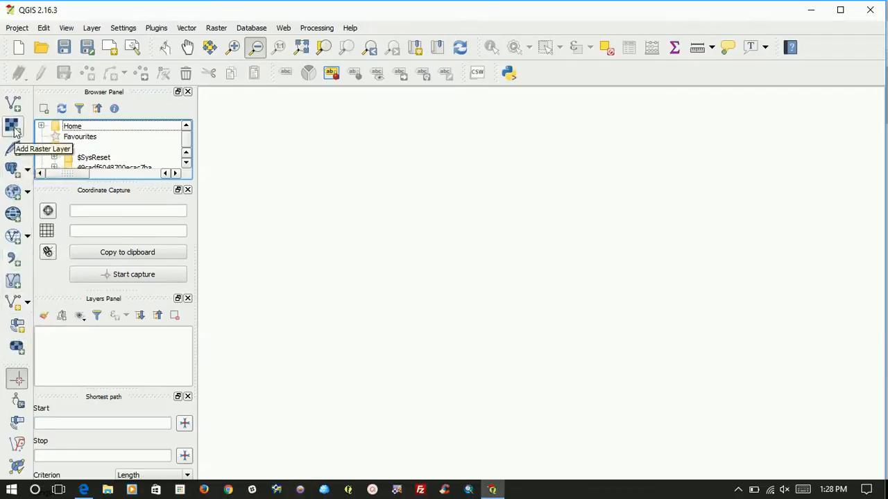
{"action": "mouse_move", "coordinate": [14, 169]}
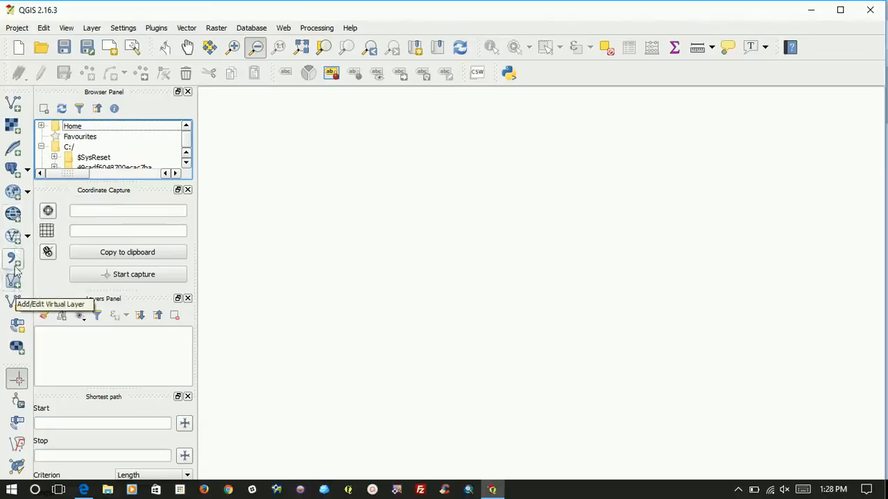
{"action": "mouse_move", "coordinate": [14, 127]}
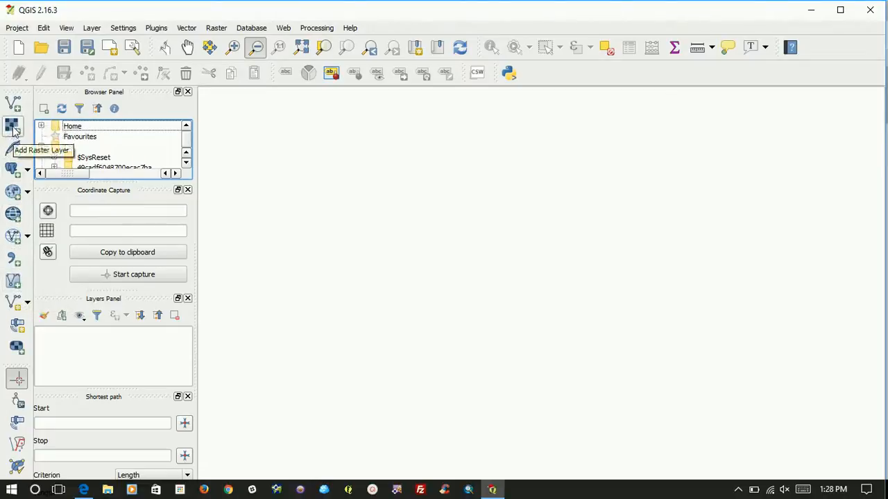
{"action": "mouse_move", "coordinate": [12, 170]}
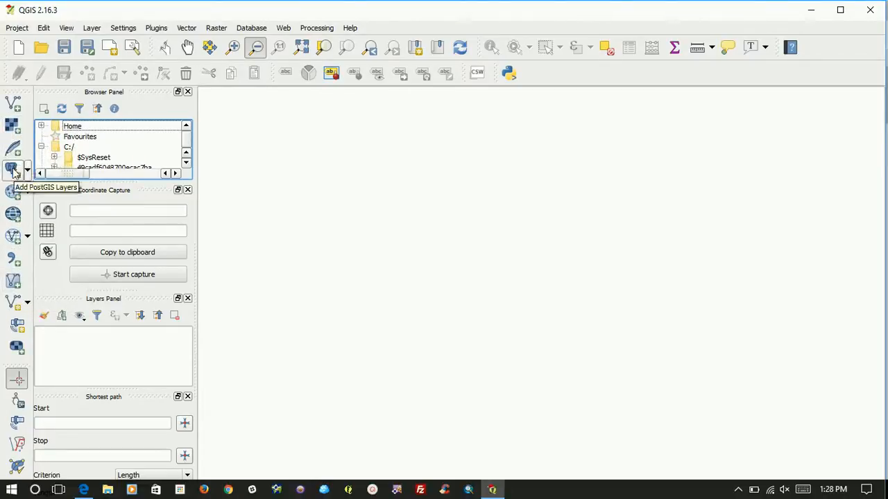
{"action": "mouse_move", "coordinate": [16, 191]}
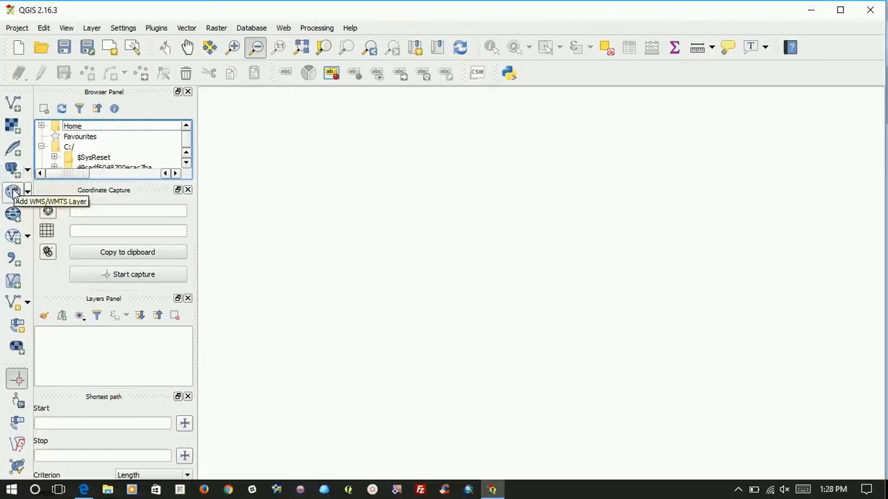
{"action": "mouse_move", "coordinate": [17, 255]}
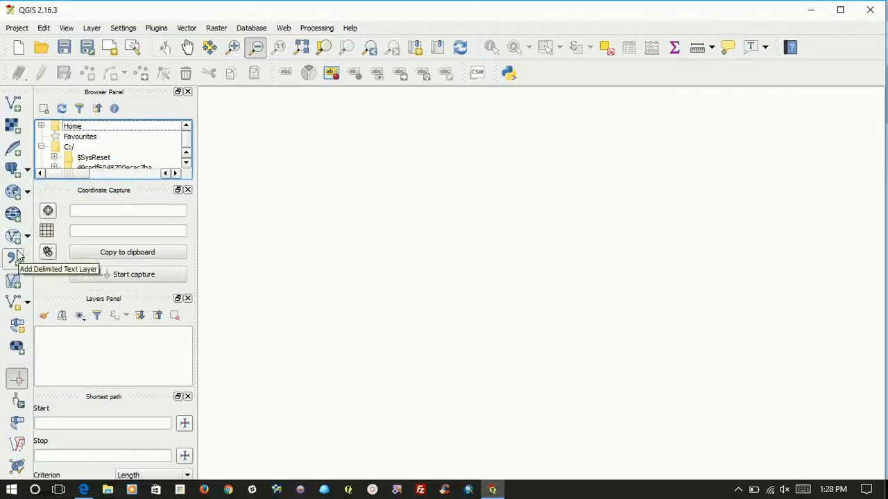
{"action": "mouse_move", "coordinate": [17, 103]}
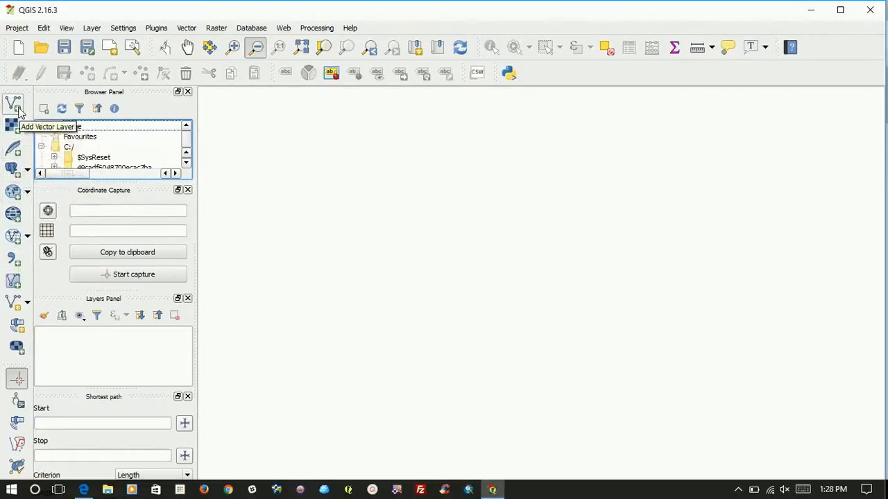
{"action": "mouse_move", "coordinate": [11, 124]}
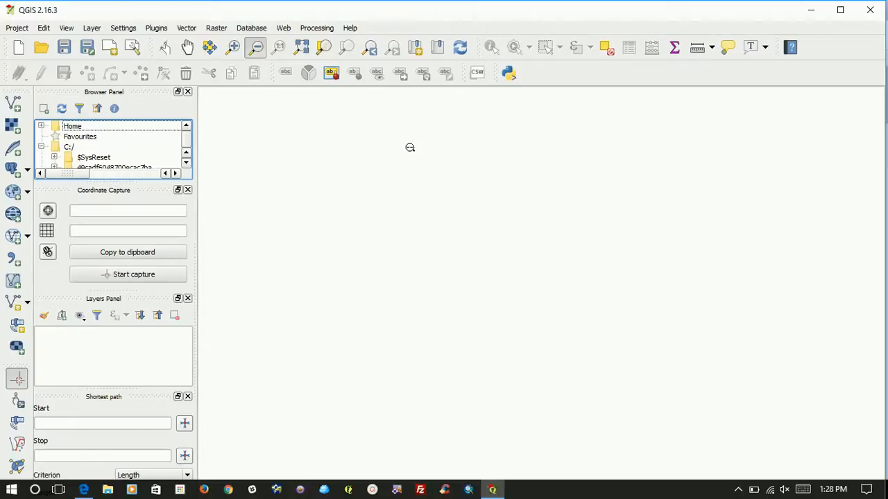
{"action": "mouse_move", "coordinate": [510, 299]}
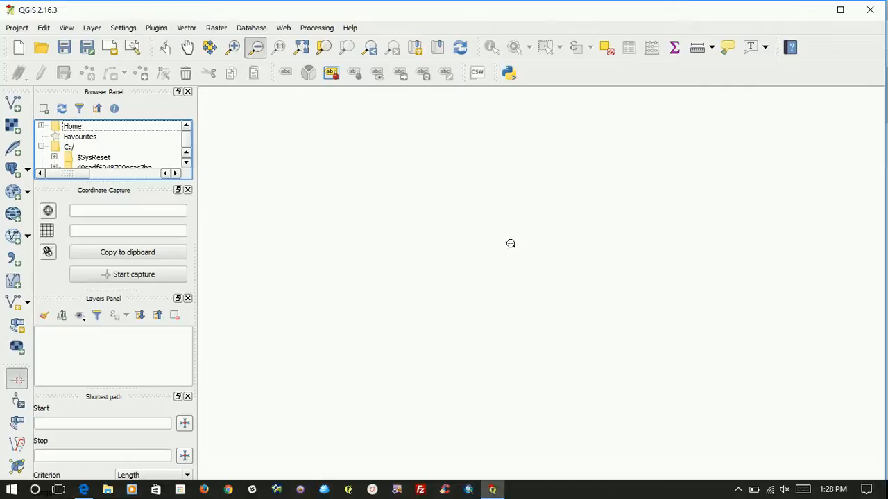
{"action": "mouse_move", "coordinate": [344, 261]}
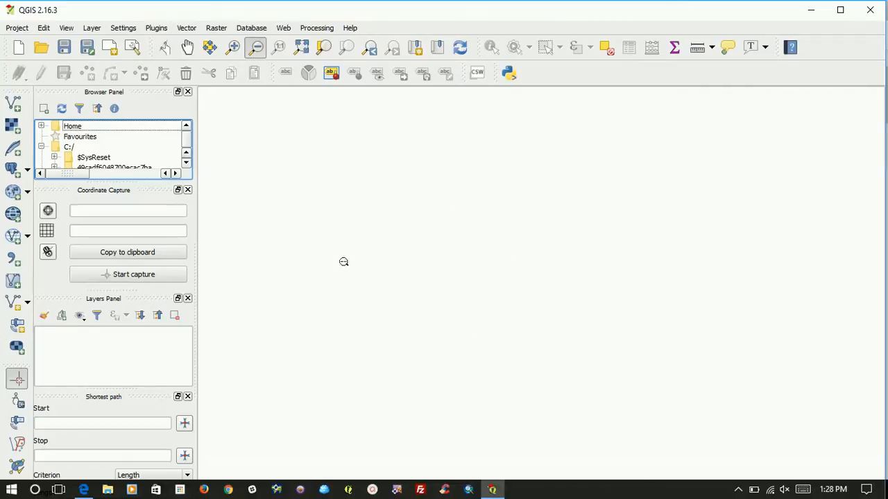
{"action": "mouse_move", "coordinate": [298, 213]}
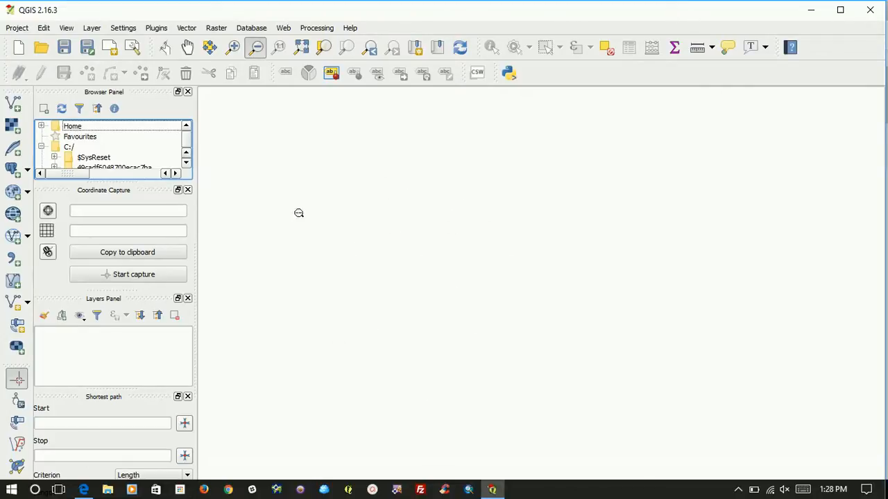
{"action": "mouse_move", "coordinate": [17, 127]}
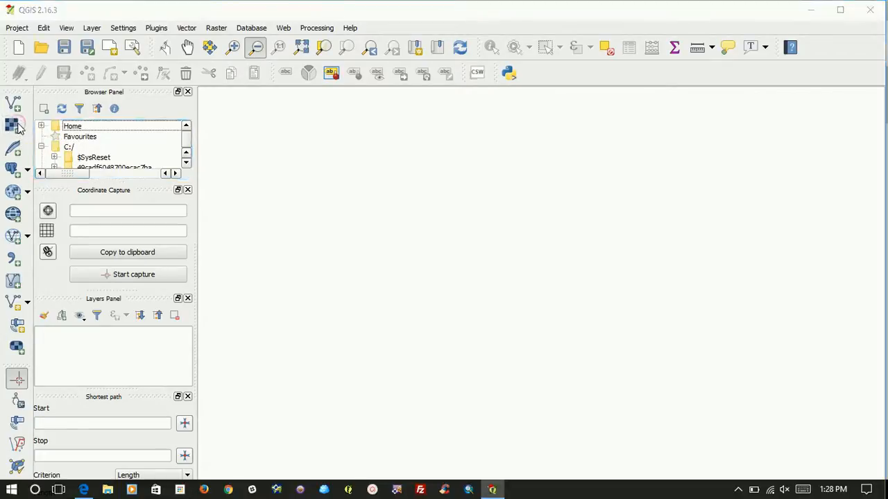
Step: Load Miami Beach LiDAR.sid as a raster layer via the GDAL raster dialog
{"action": "left_click", "coordinate": [17, 125]}
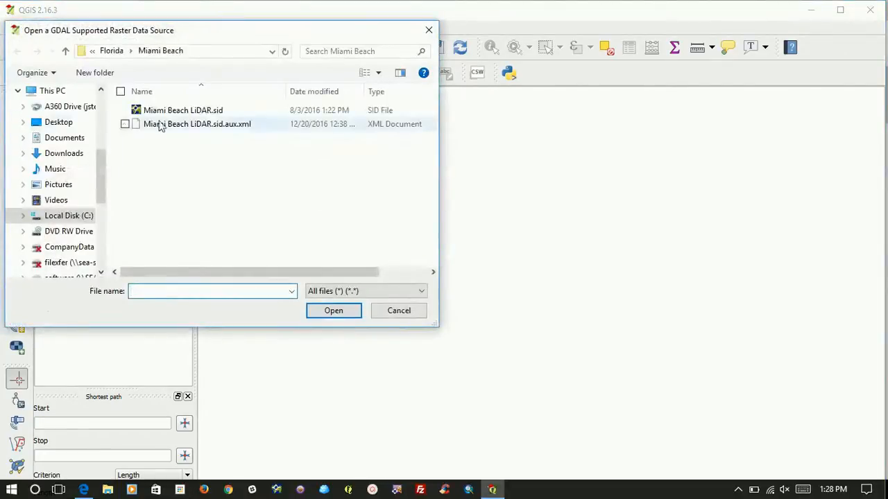
{"action": "left_click", "coordinate": [183, 109]}
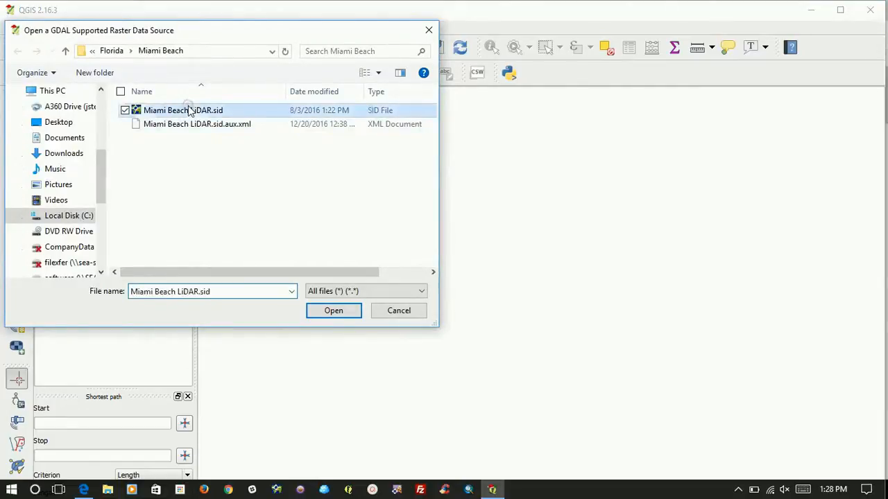
{"action": "mouse_move", "coordinate": [197, 164]}
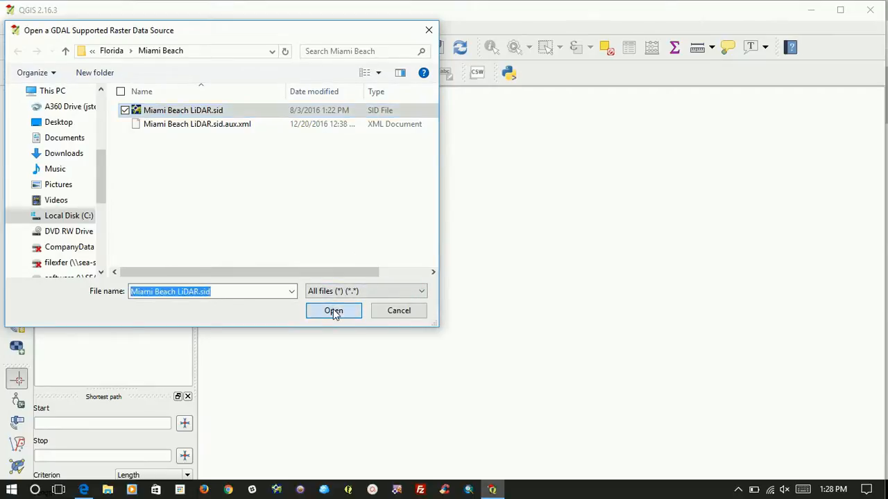
{"action": "left_click", "coordinate": [333, 311]}
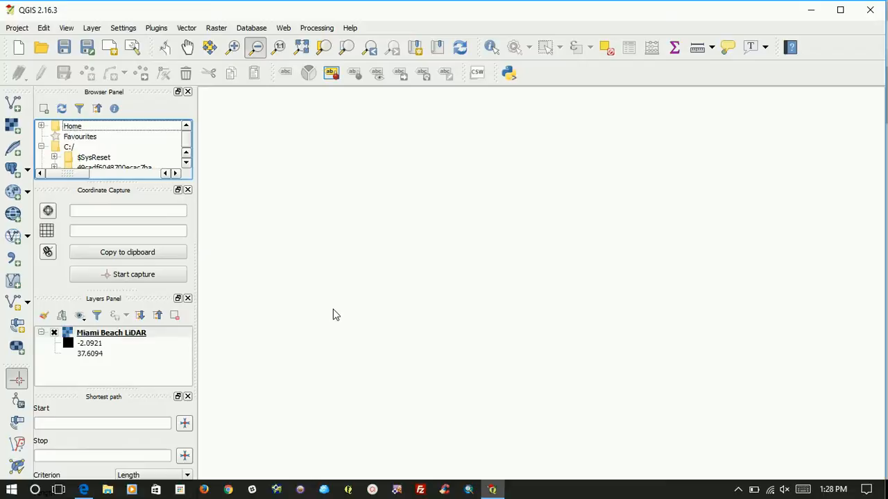
{"action": "mouse_move", "coordinate": [254, 142]}
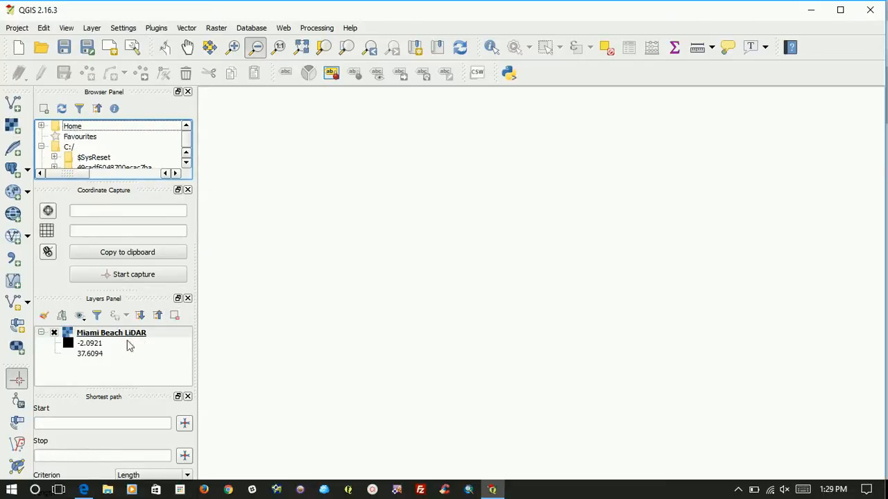
{"action": "mouse_move", "coordinate": [128, 344]}
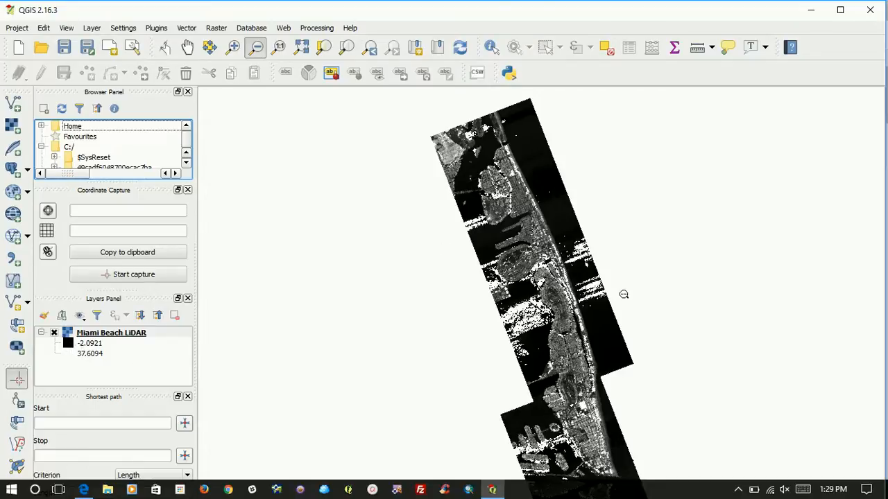
{"action": "mouse_move", "coordinate": [233, 48]}
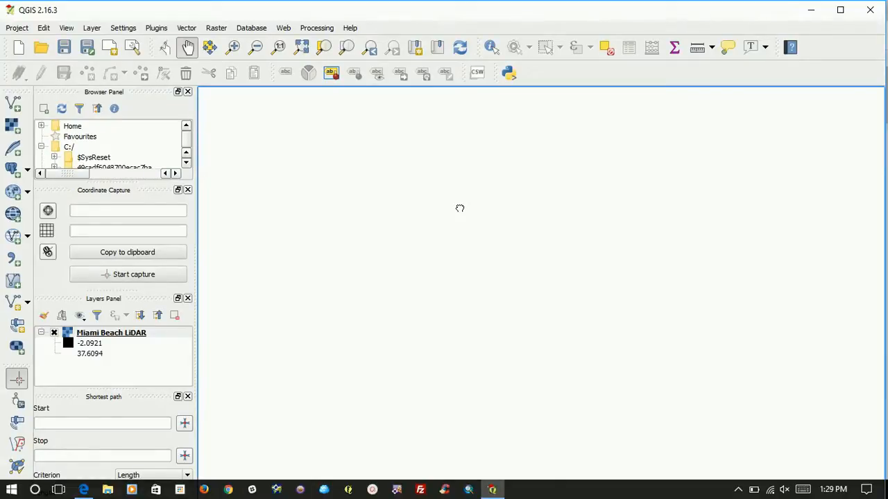
Step: Choose the Pan and Zoom In tools to view the rendered Miami Beach LiDAR strip
{"action": "left_click", "coordinate": [233, 47]}
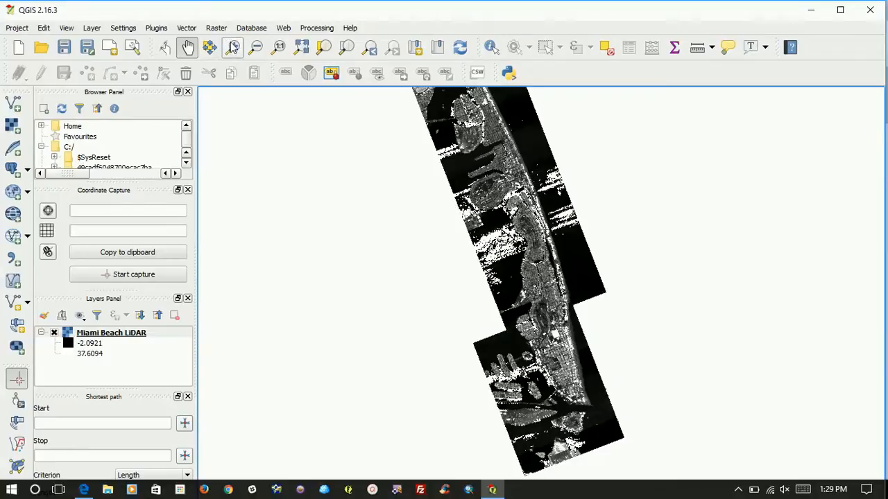
{"action": "mouse_move", "coordinate": [233, 47]}
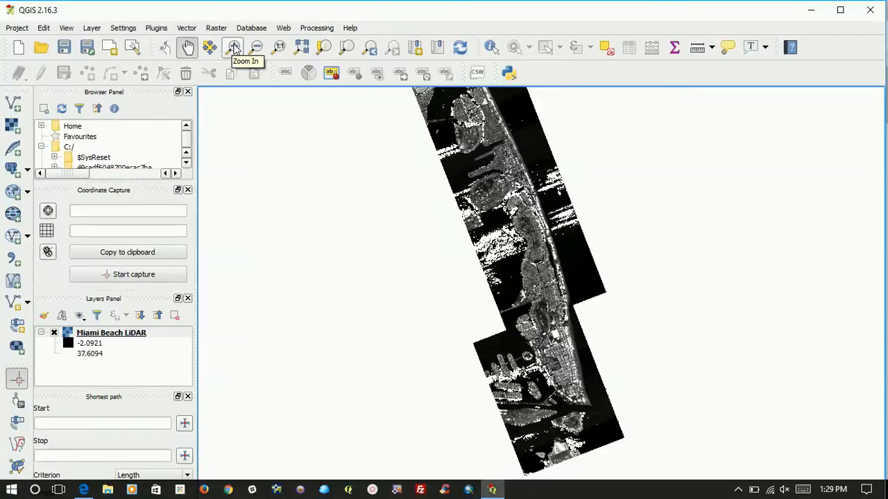
{"action": "mouse_move", "coordinate": [233, 48]}
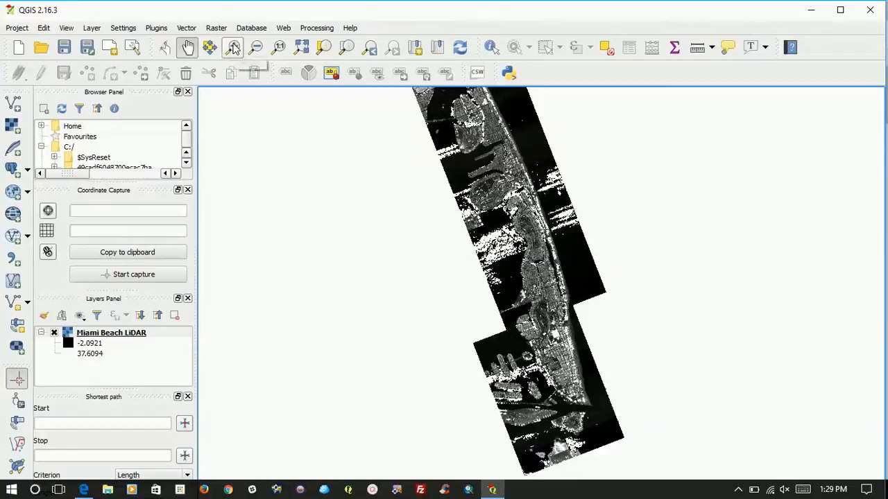
{"action": "left_click", "coordinate": [233, 48]}
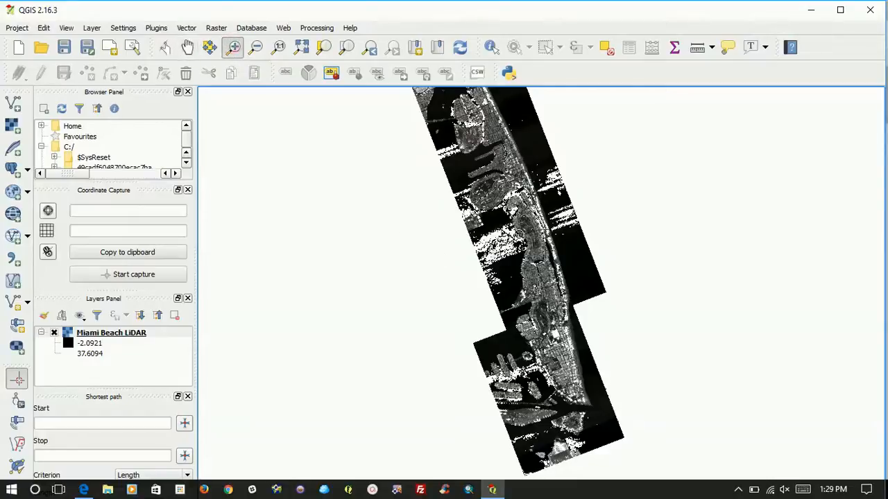
{"action": "mouse_move", "coordinate": [108, 206]}
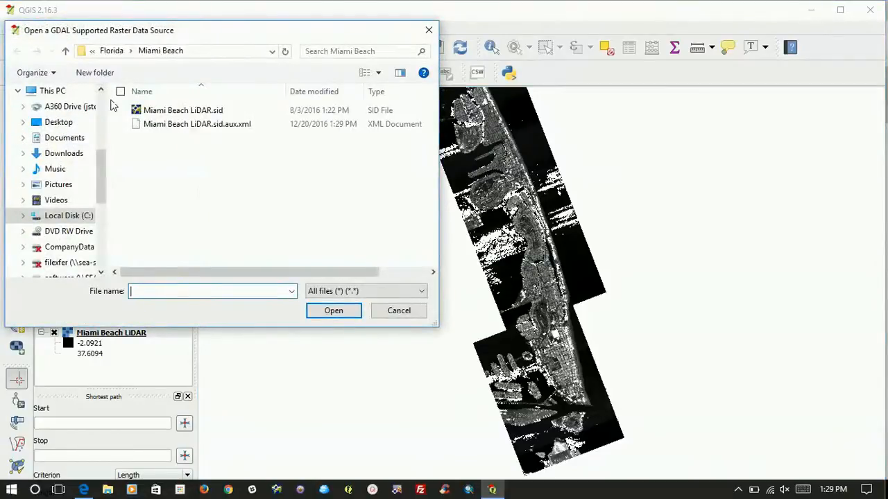
Step: Load NiagaraMosaic25.sid from C:\Demo Data\Niagara Tiles as a second raster layer
{"action": "left_click", "coordinate": [68, 217]}
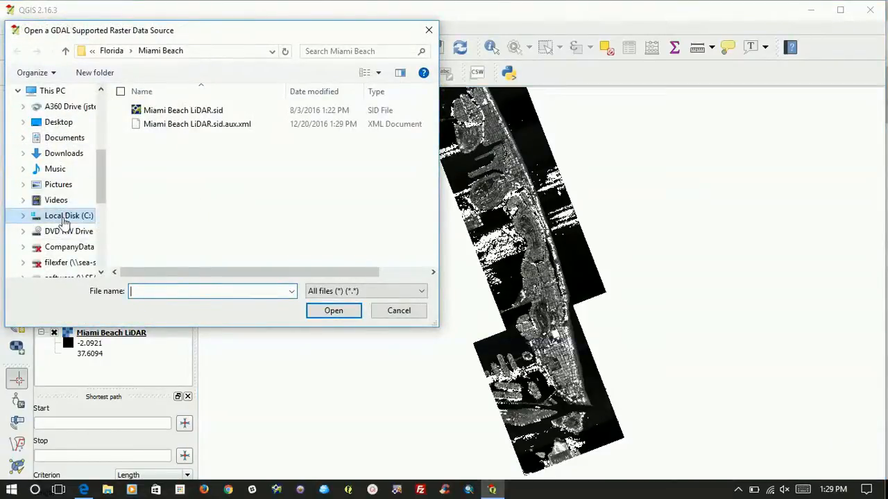
{"action": "left_click", "coordinate": [68, 216]}
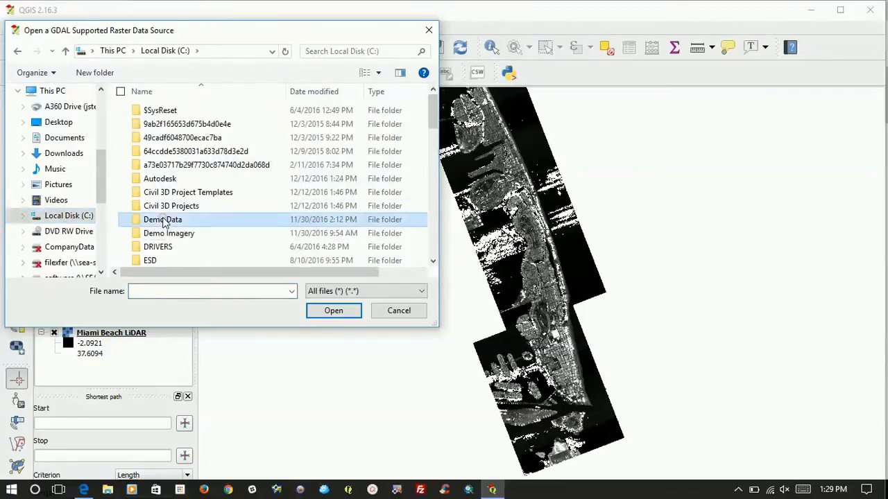
{"action": "double_click", "coordinate": [162, 219]}
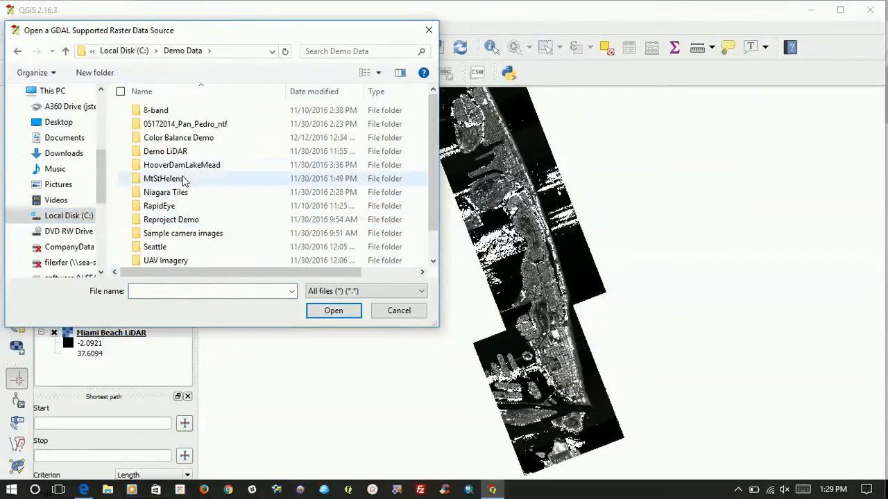
{"action": "double_click", "coordinate": [165, 192]}
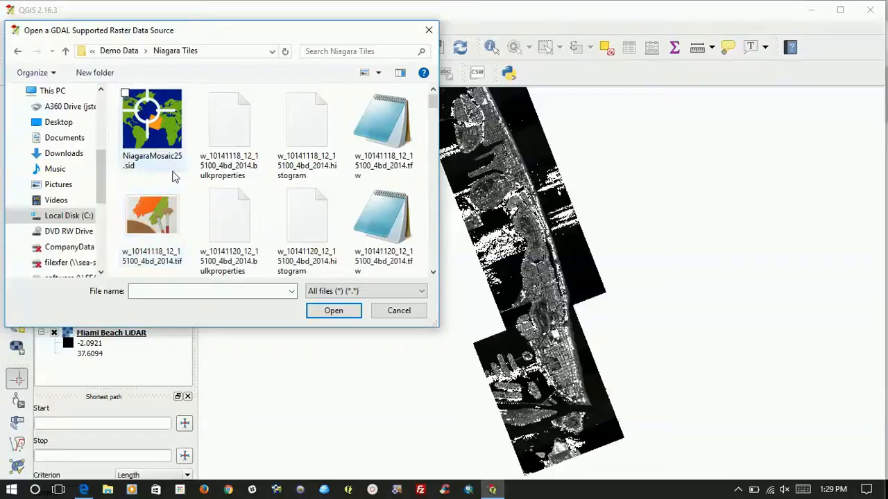
{"action": "left_click", "coordinate": [333, 311]}
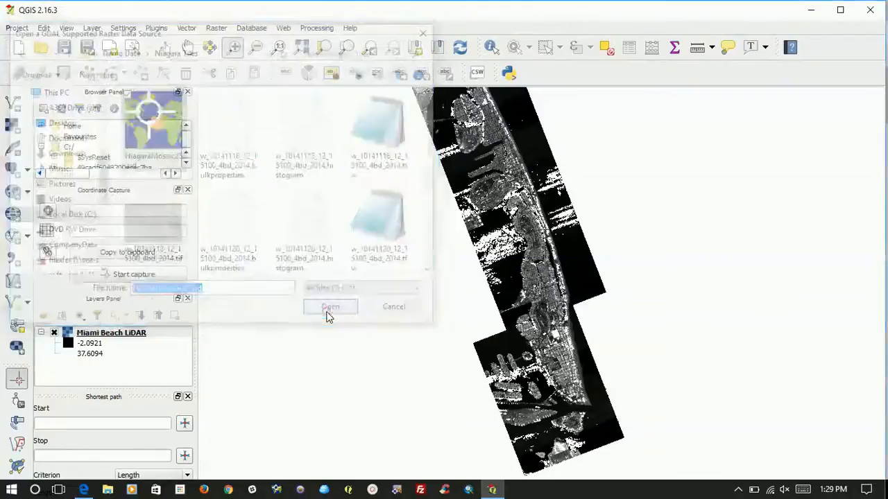
{"action": "left_click", "coordinate": [330, 306]}
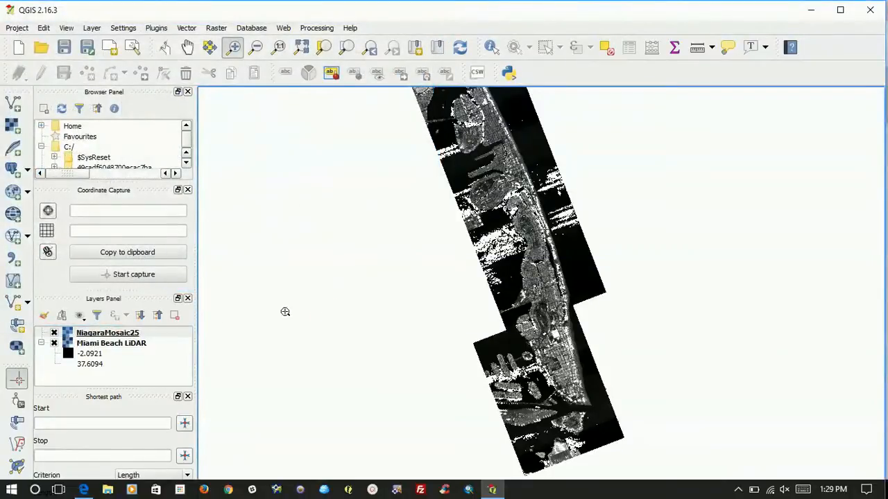
{"action": "mouse_move", "coordinate": [108, 332]}
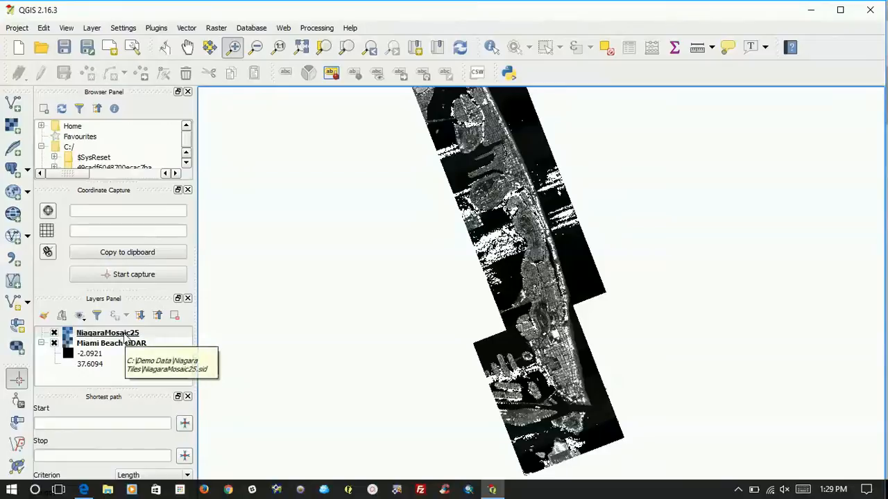
Step: Zoom the map to the NiagaraMosaic25 layer from its context menu
{"action": "right_click", "coordinate": [108, 333]}
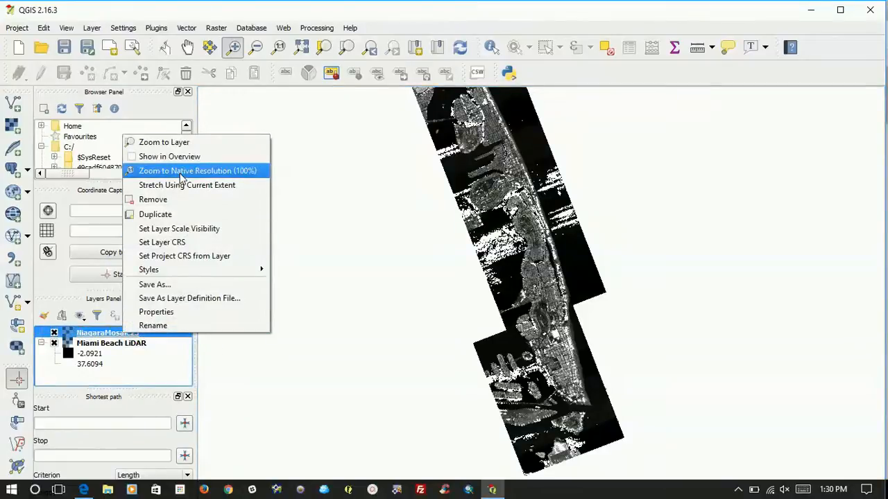
{"action": "left_click", "coordinate": [197, 170]}
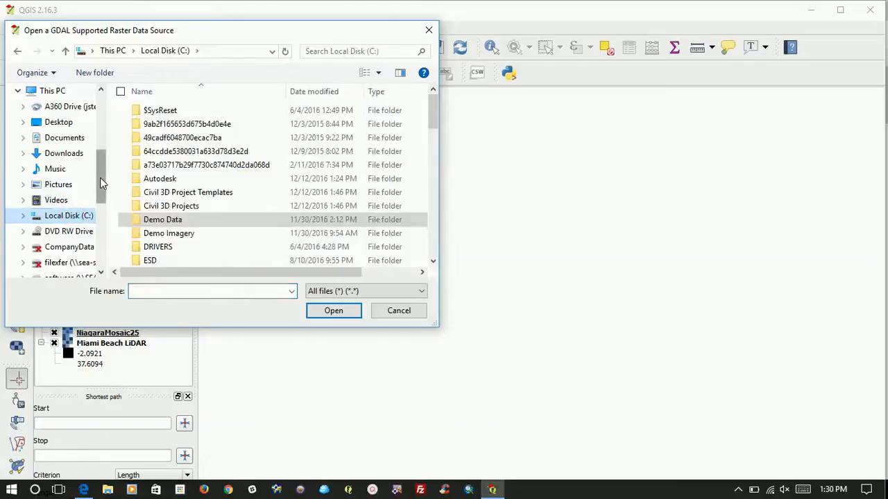
{"action": "mouse_move", "coordinate": [169, 233]}
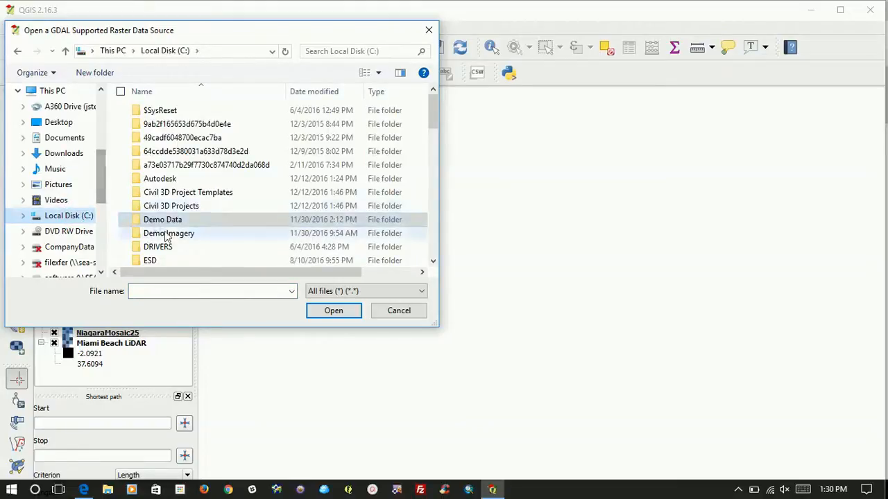
Step: Browse into the Demo Data subfolder holding the o18229 Hoover Dam MrSID raster
{"action": "double_click", "coordinate": [162, 219]}
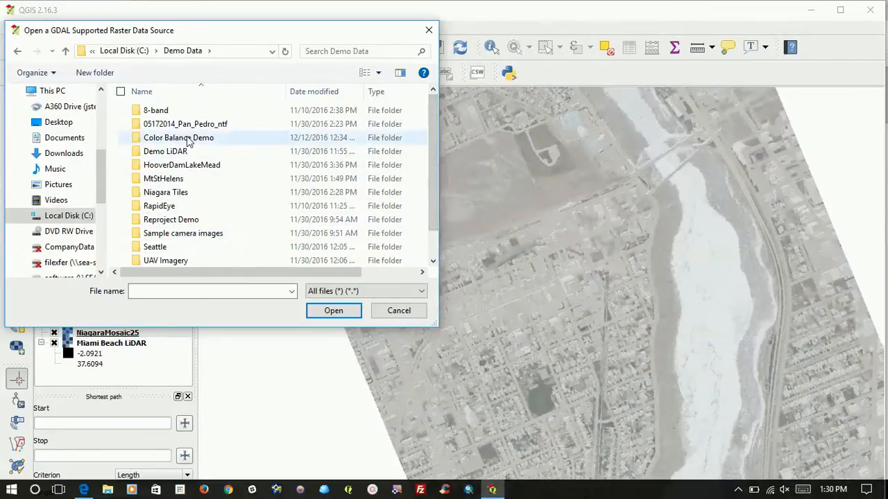
{"action": "double_click", "coordinate": [182, 164]}
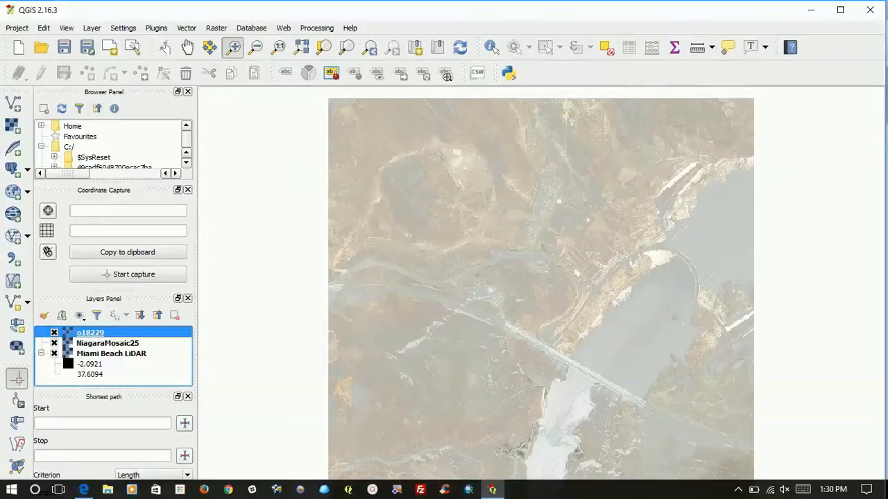
{"action": "mouse_move", "coordinate": [446, 72]}
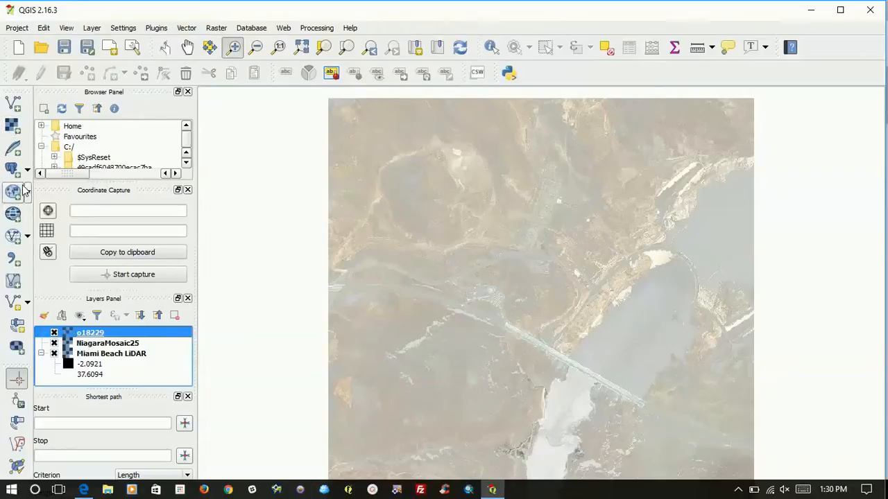
{"action": "mouse_move", "coordinate": [16, 193]}
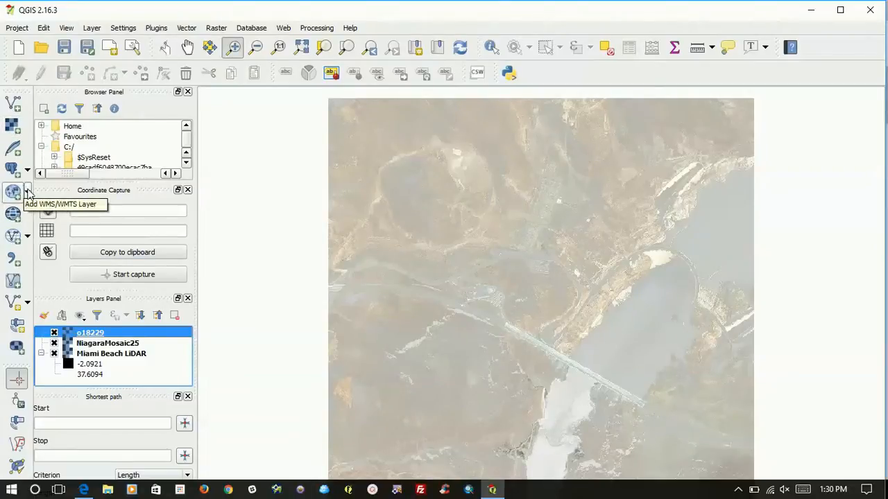
Step: Connect to the LizardTech Demo WMS server, list its layers, and start a new connection
{"action": "left_click", "coordinate": [16, 191]}
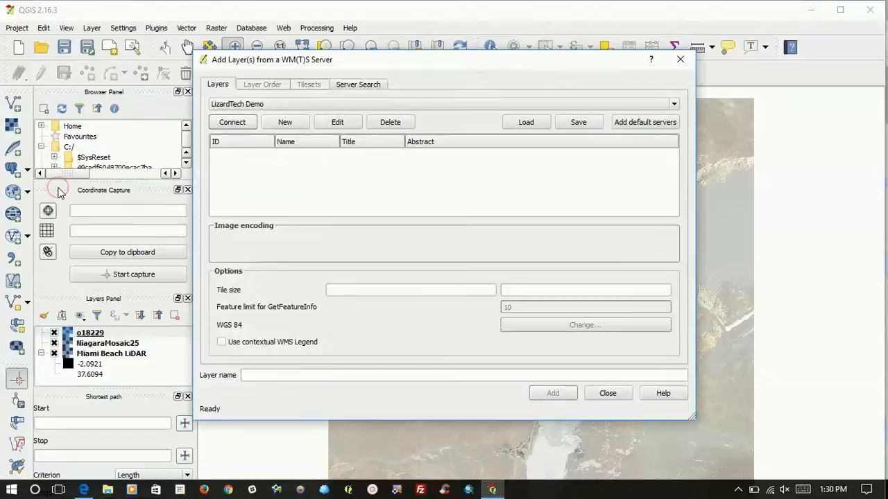
{"action": "mouse_move", "coordinate": [311, 177]}
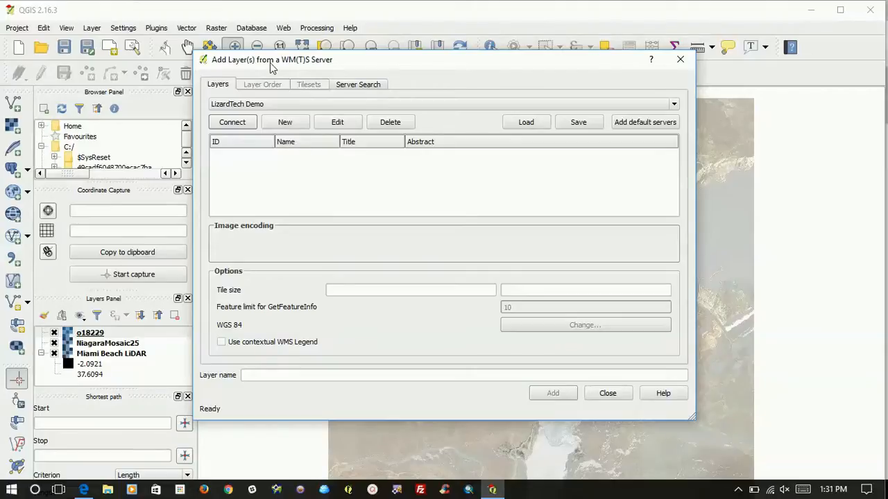
{"action": "mouse_move", "coordinate": [296, 72]}
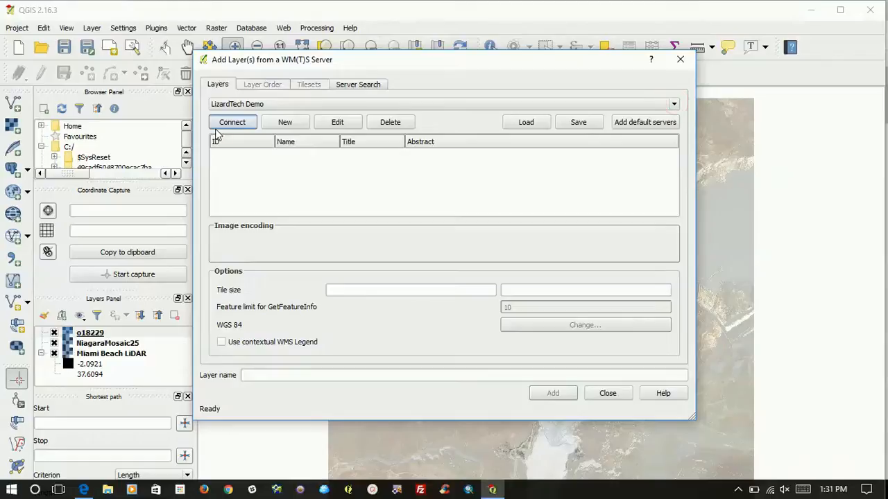
{"action": "left_click", "coordinate": [233, 122]}
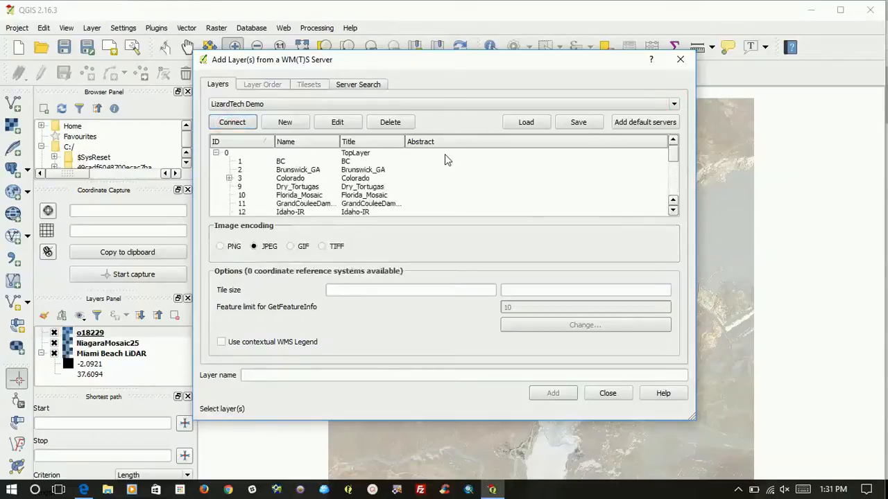
{"action": "left_click", "coordinate": [284, 122]}
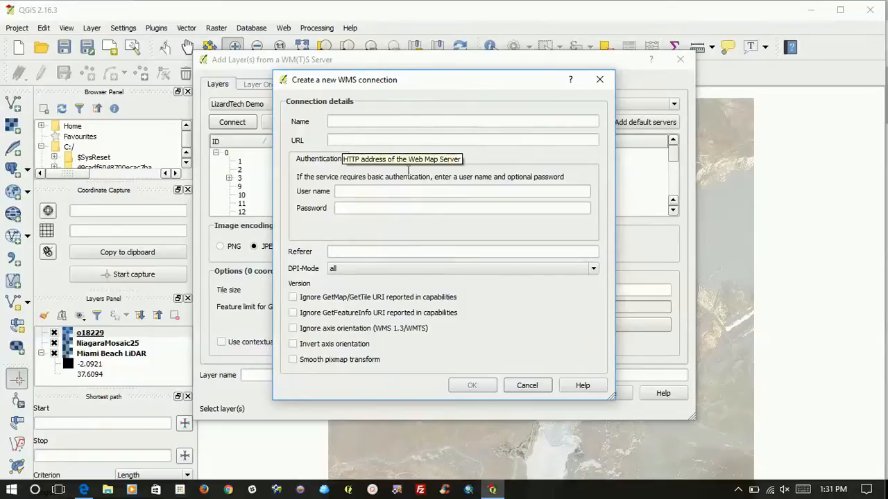
Step: Save a WMS connection named 'express server' with the pasted LizardTech demo capabilities URL
{"action": "left_click", "coordinate": [83, 490]}
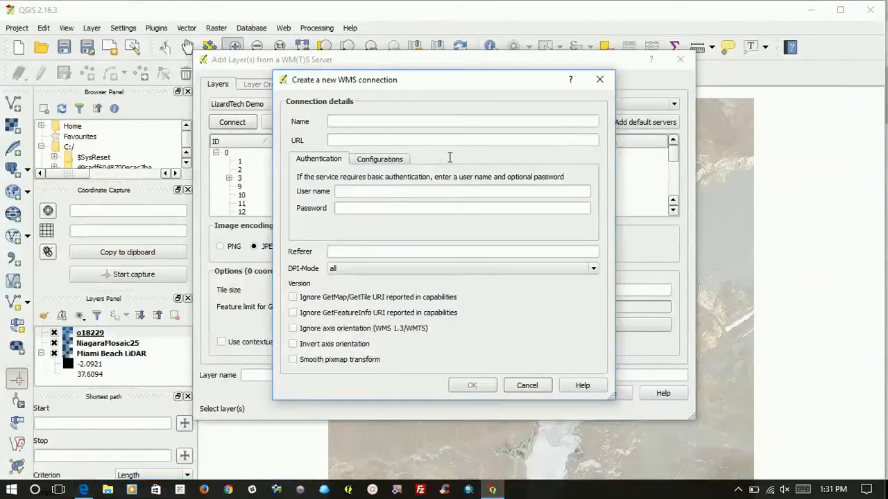
{"action": "right_click", "coordinate": [464, 139]}
{"action": "type", "text": "e"}
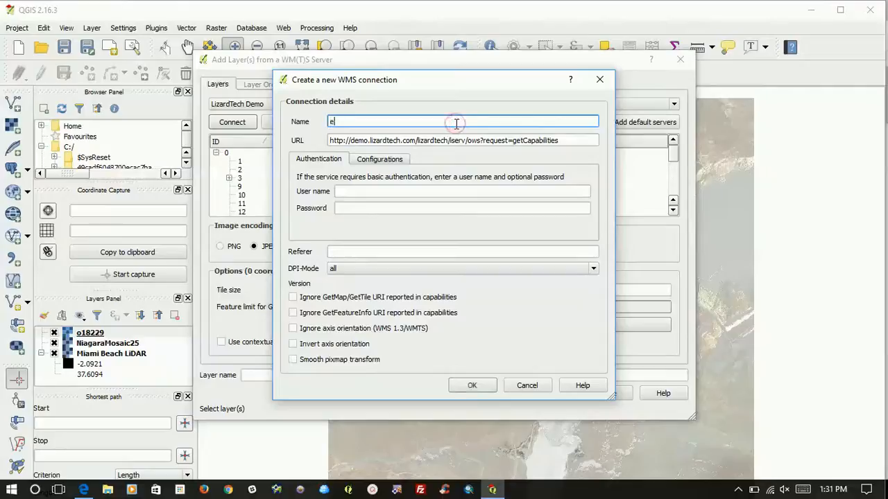
{"action": "type", "text": "xpress s"}
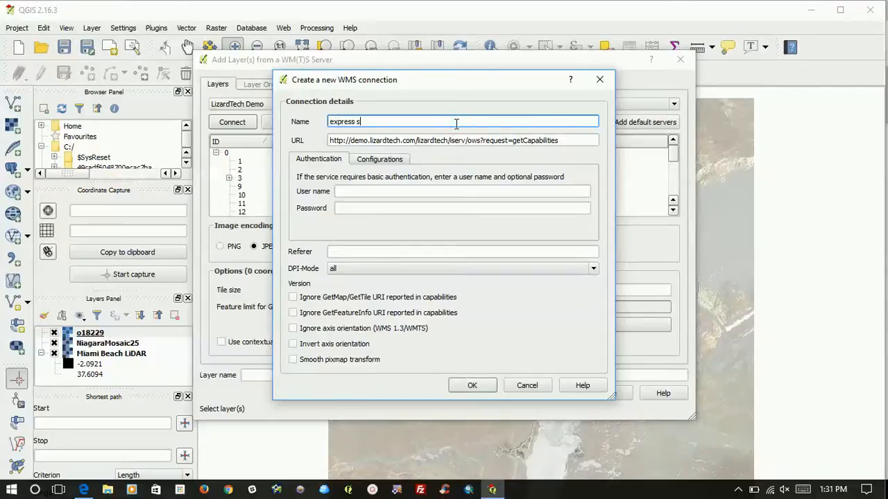
{"action": "type", "text": "erver"}
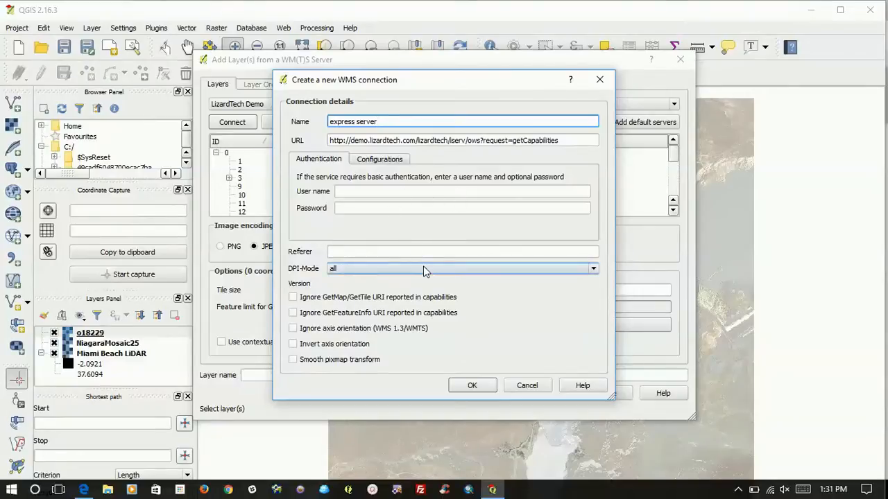
{"action": "mouse_move", "coordinate": [385, 233]}
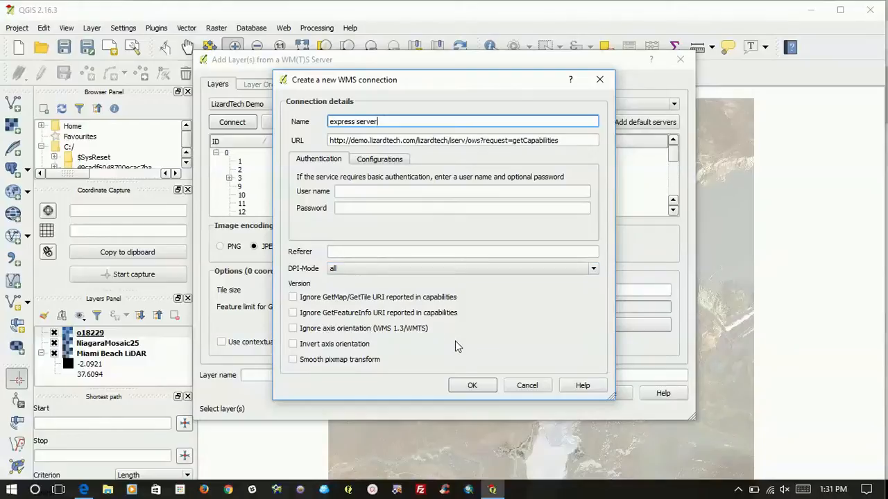
{"action": "mouse_move", "coordinate": [513, 311]}
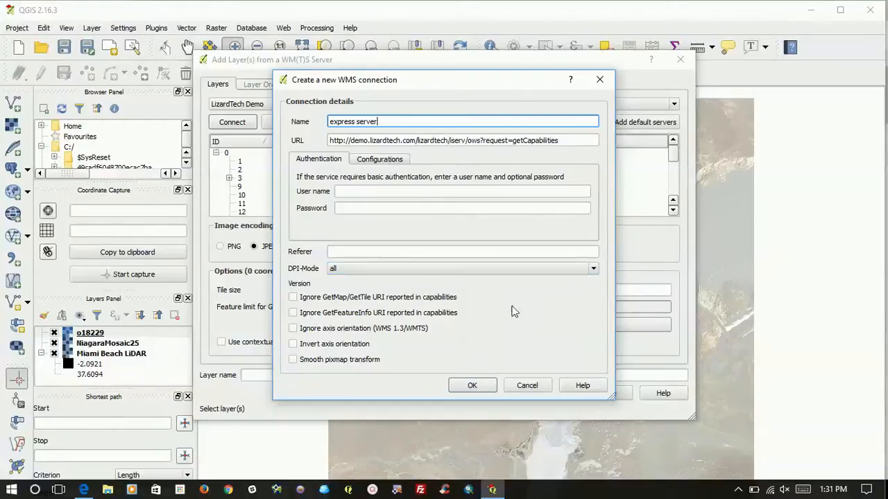
{"action": "left_click", "coordinate": [472, 385]}
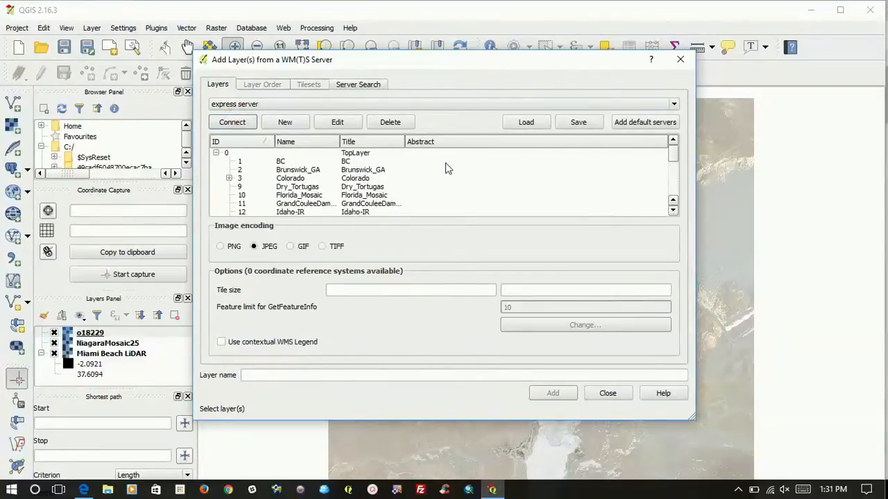
{"action": "mouse_move", "coordinate": [290, 224]}
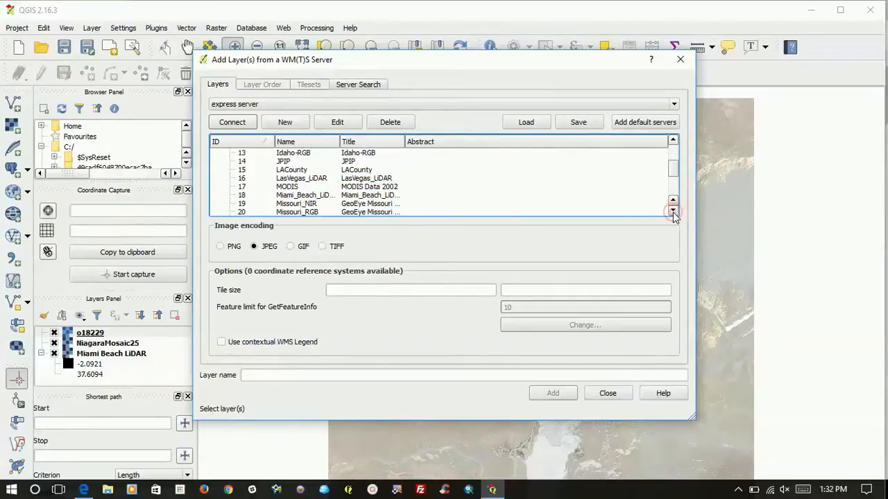
Step: Select the JPIP layer (ID 14) from the express server list and add it to the project
{"action": "scroll", "scroll_direction": "down", "scroll_amount": 3}
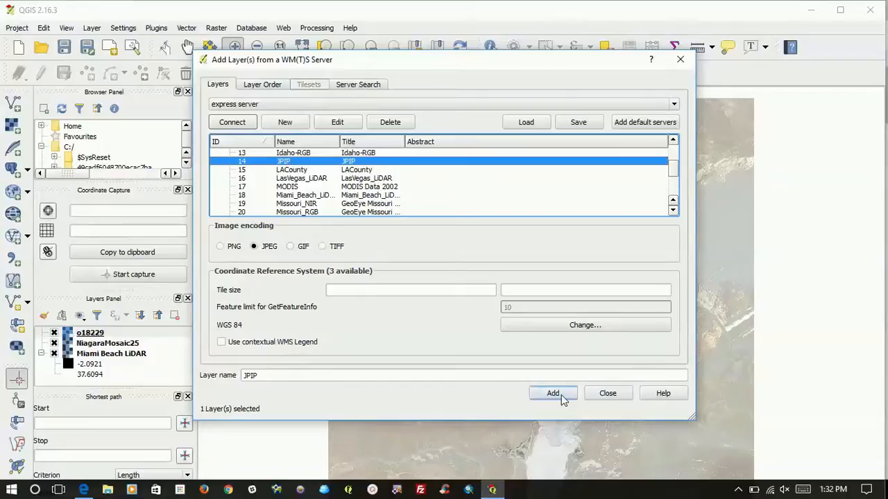
{"action": "mouse_move", "coordinate": [552, 394]}
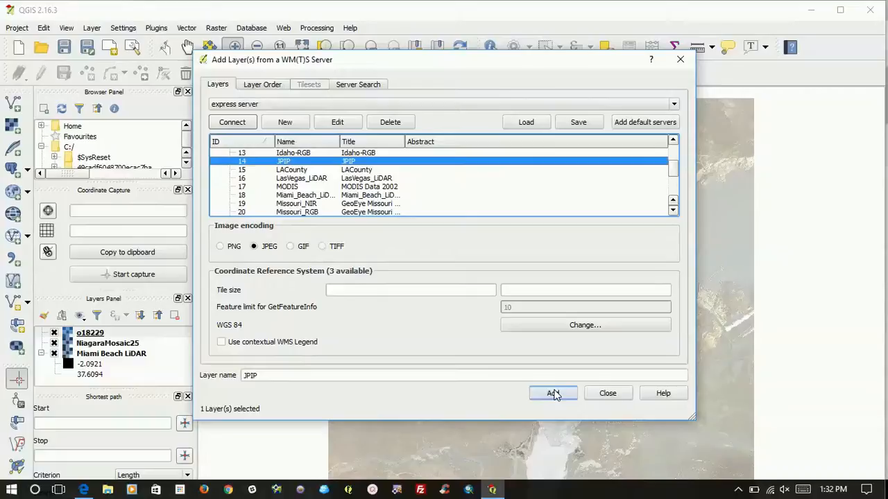
{"action": "left_click", "coordinate": [552, 394]}
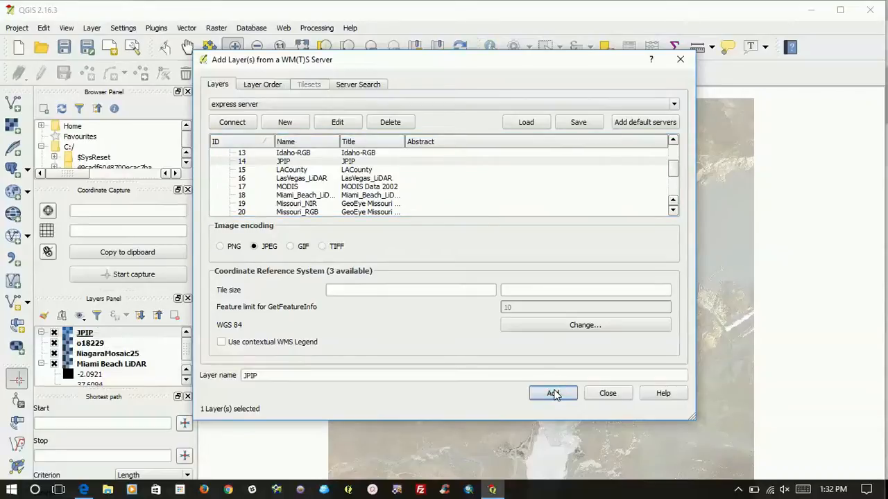
{"action": "mouse_move", "coordinate": [607, 394]}
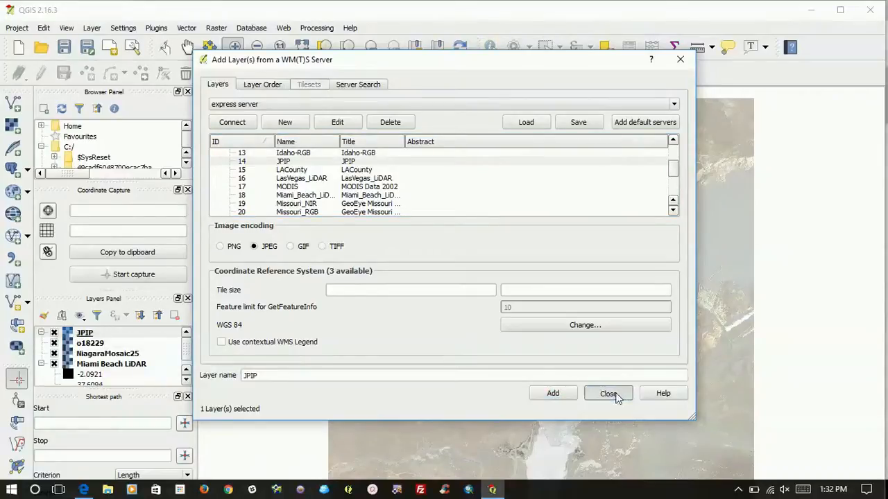
Step: Close the Add Layer(s) dialog and pan across the streamed JPIP downtown aerial imagery
{"action": "right_click", "coordinate": [83, 333]}
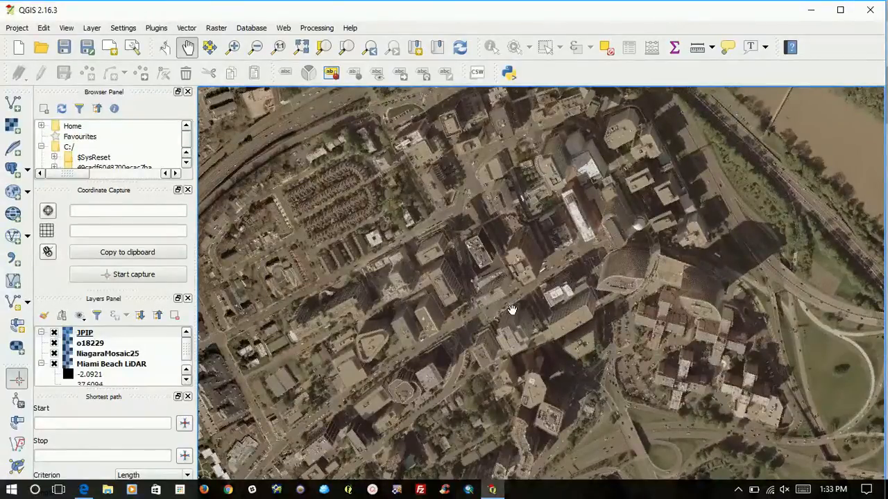
{"action": "left_click_drag", "start_coordinate": [513, 311], "coordinate": [525, 291]}
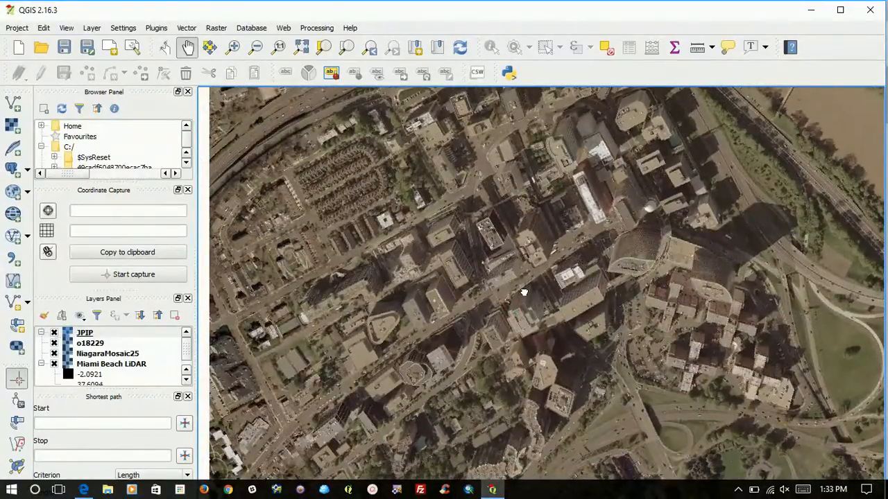